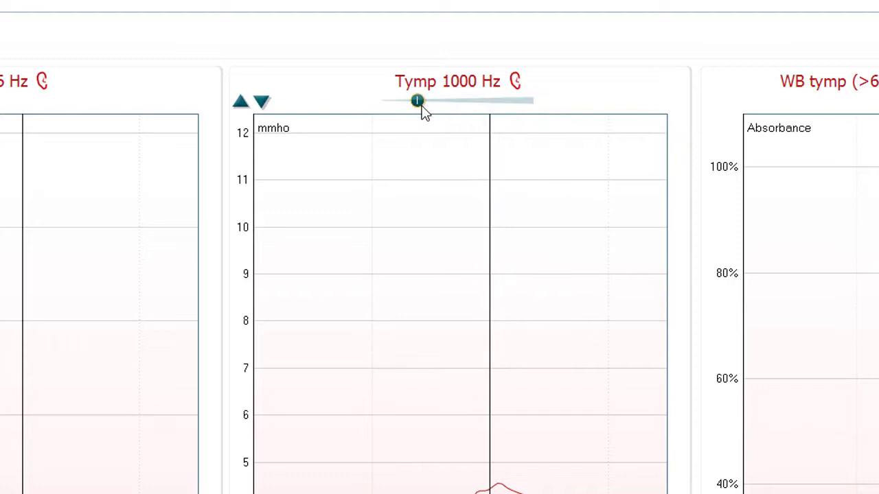
Move the middle tympanogram's frequency slider from 1000 Hz to 2000 Hz.
drag(418, 102, 453, 101)
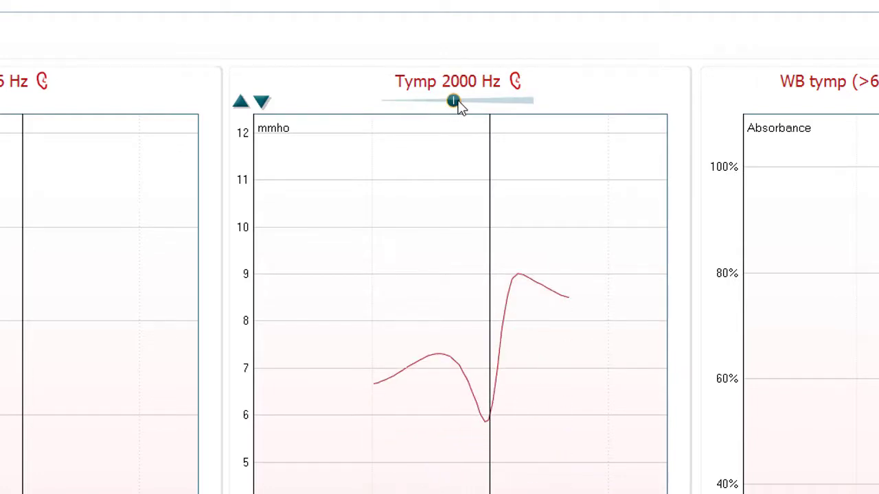
mouse_move(481, 110)
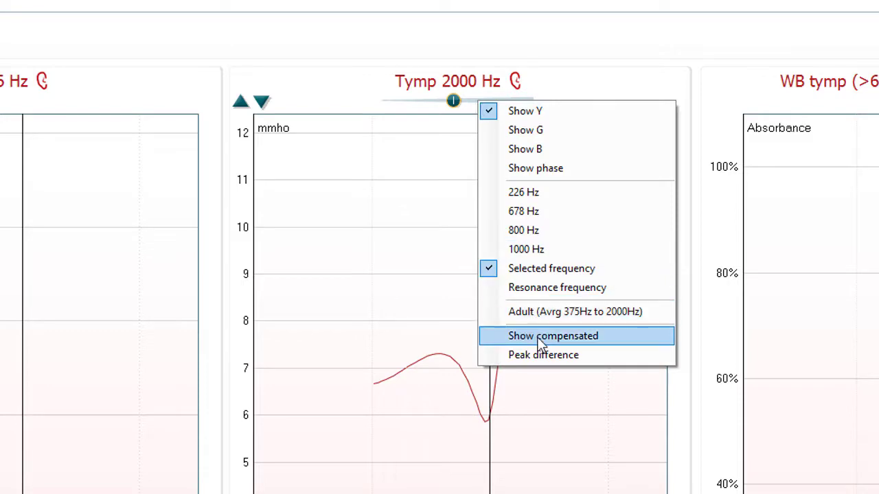
Enable Peak difference markers on the 2000 Hz tympanogram via its context menu.
click(552, 335)
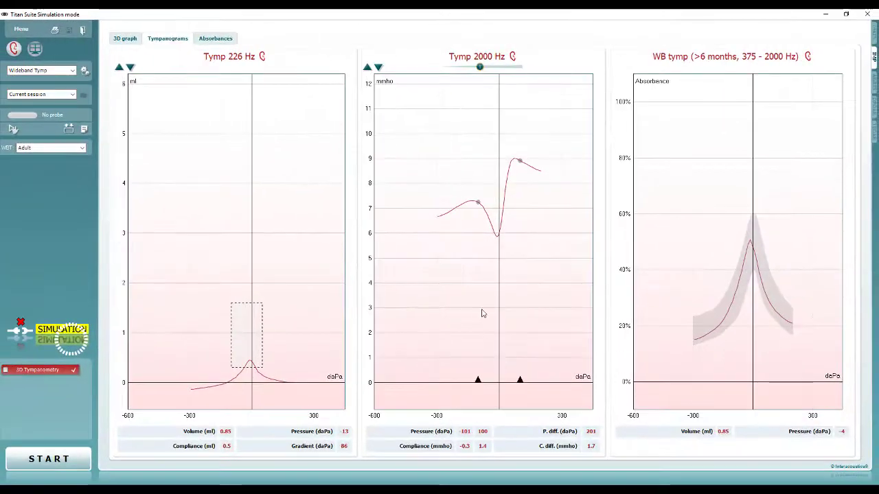